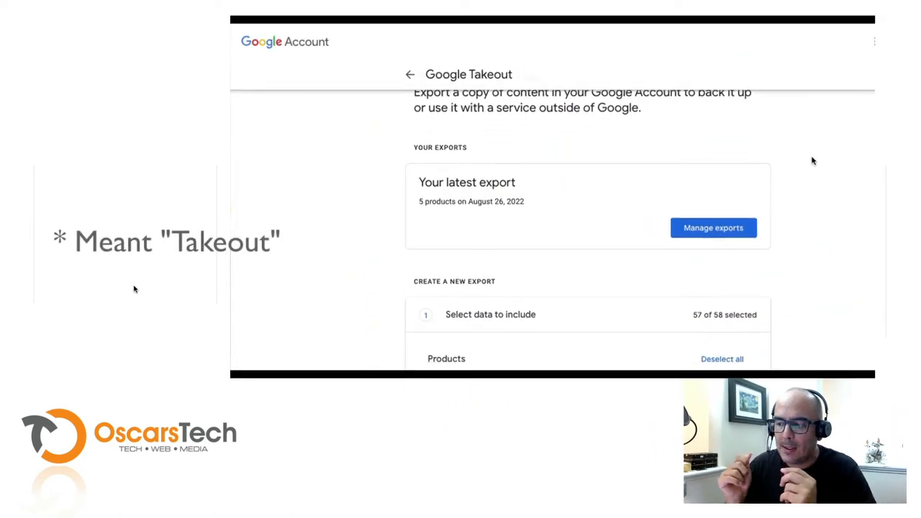
# - Switch to the 'Download All Images - Chrome Web Store' tab showing the installed extension
pyautogui.scroll(-3)
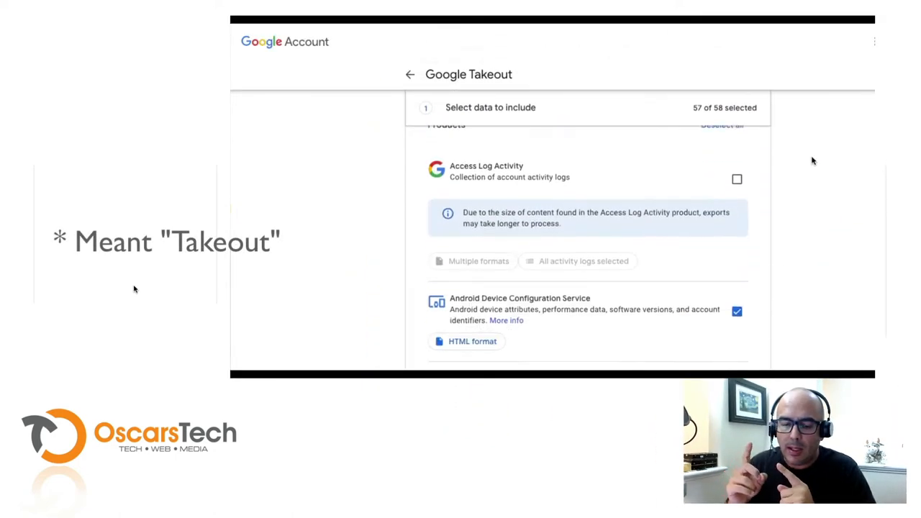
pyautogui.scroll(-3)
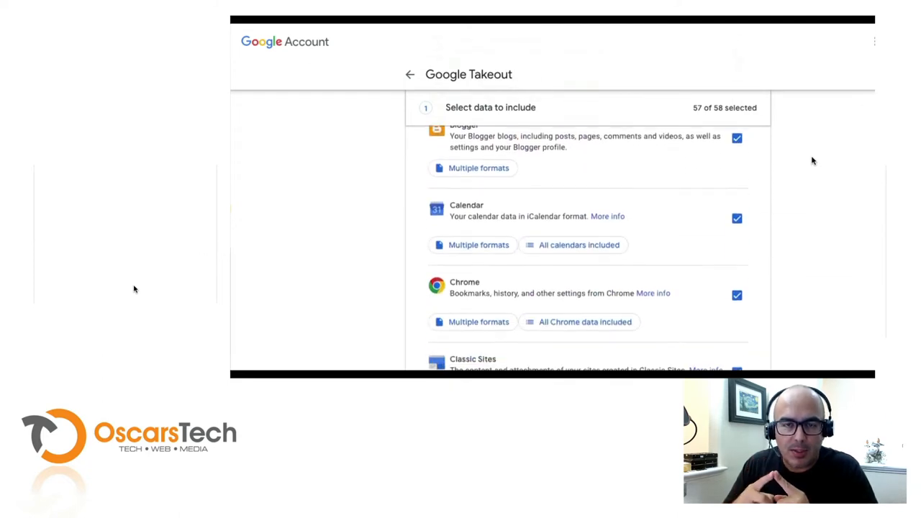
pyautogui.scroll(-3)
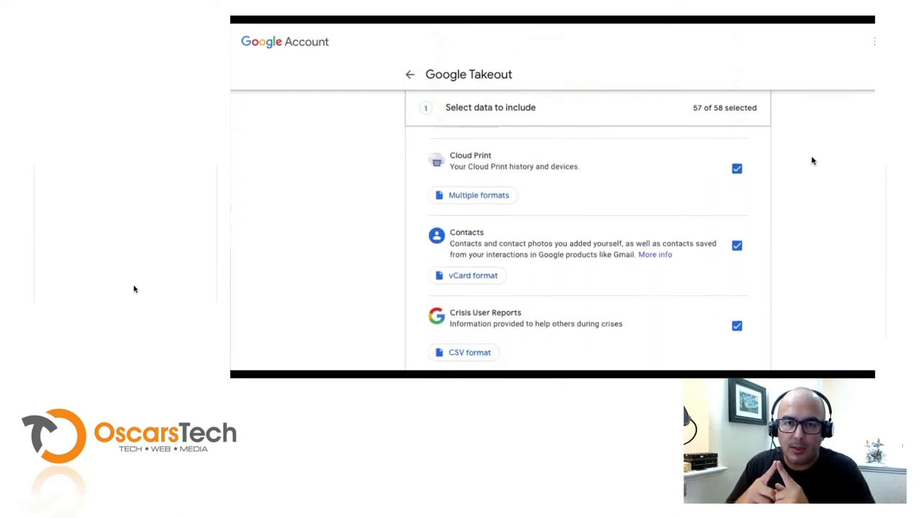
pyautogui.scroll(3)
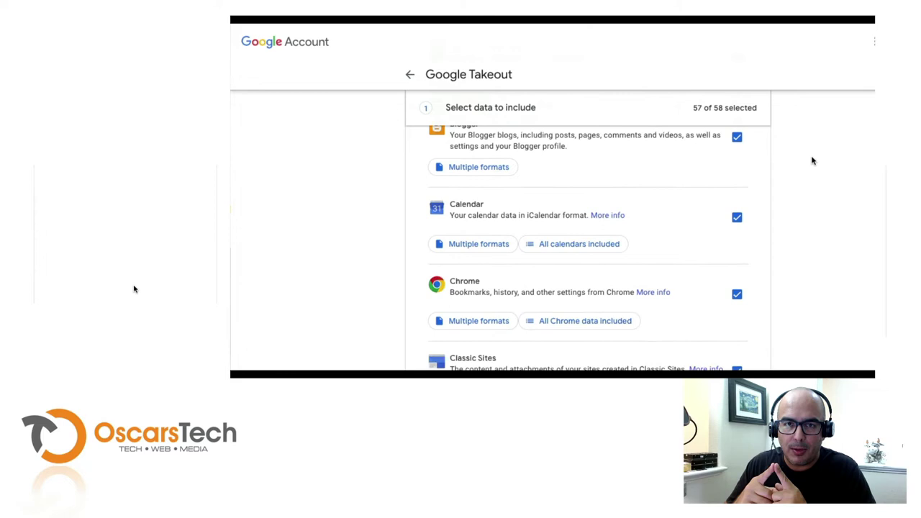
pyautogui.scroll(3)
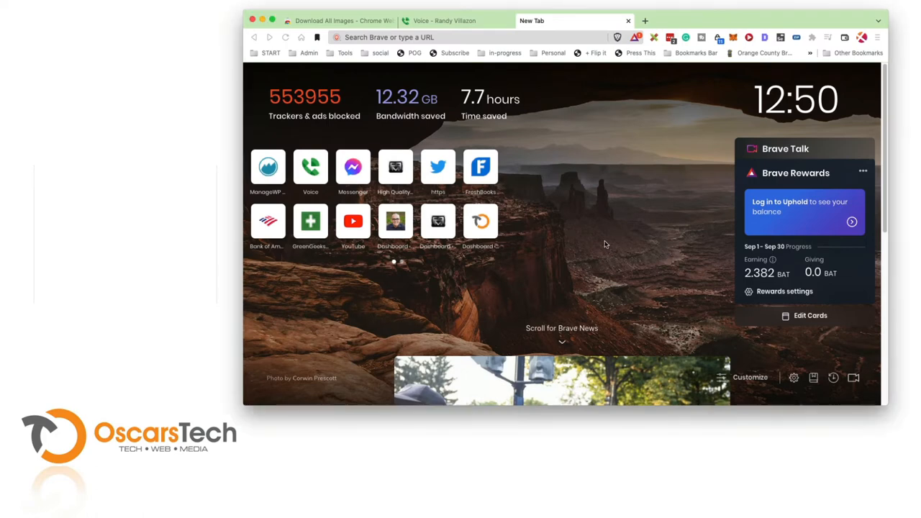
pyautogui.click(467, 38)
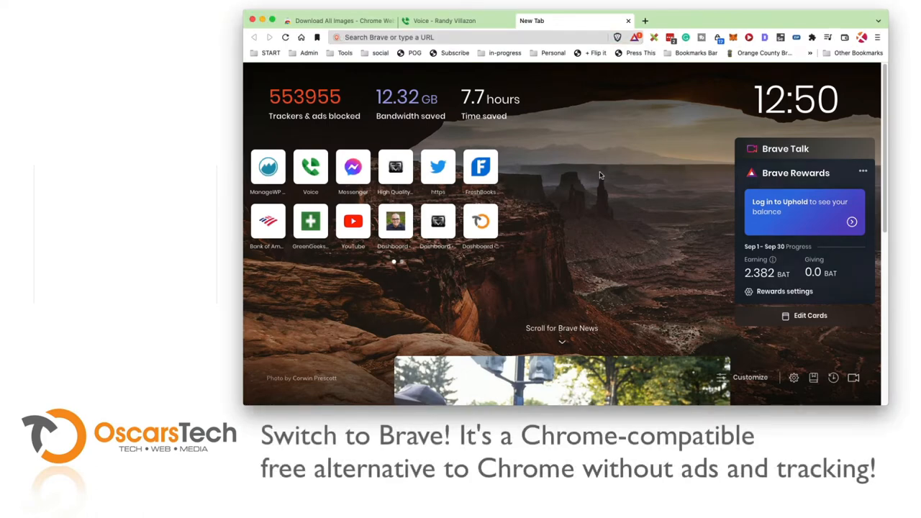
pyautogui.moveTo(601, 173)
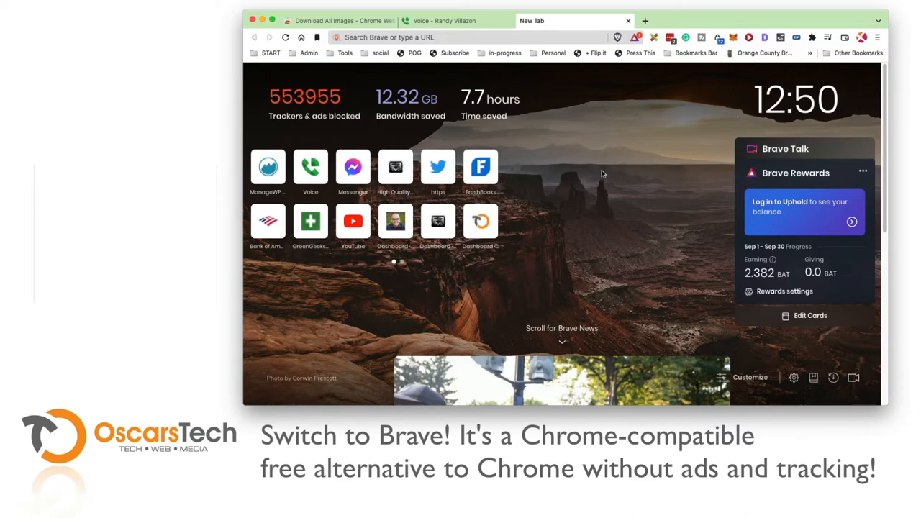
pyautogui.moveTo(590, 148)
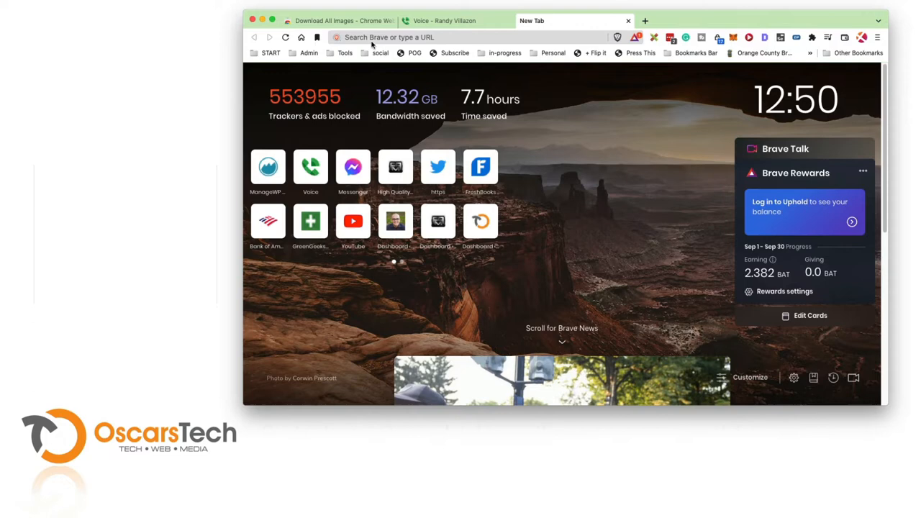
pyautogui.click(338, 20)
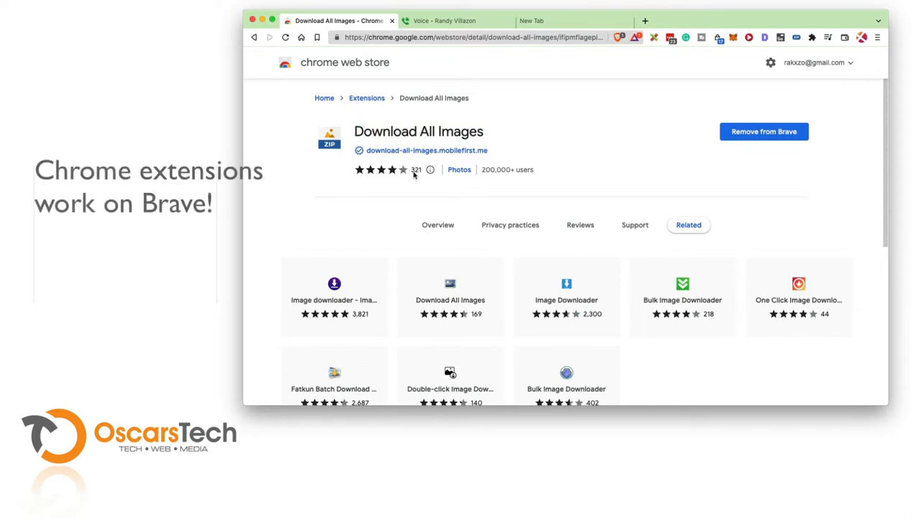
pyautogui.moveTo(392, 169)
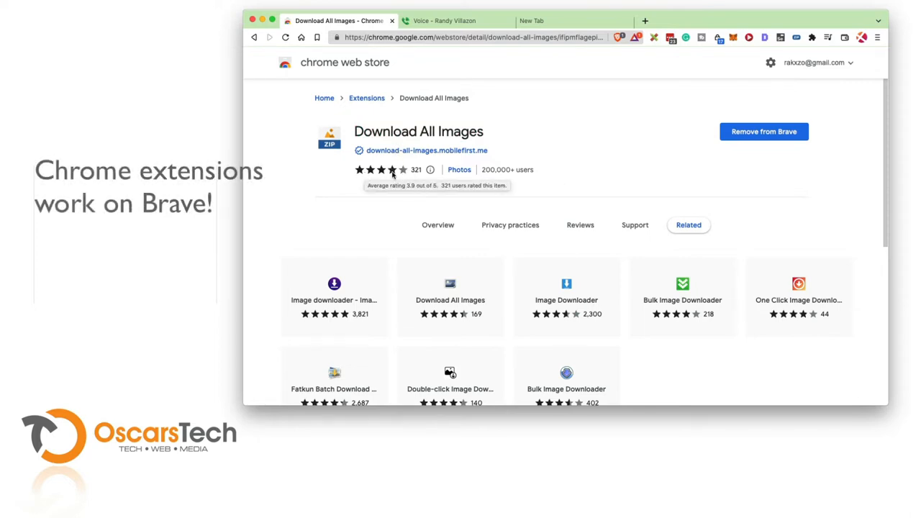
pyautogui.moveTo(497, 204)
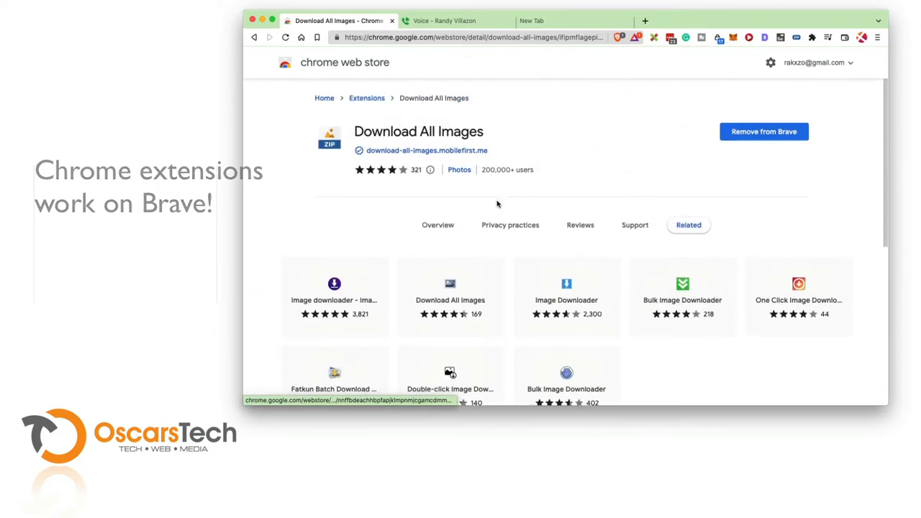
pyautogui.moveTo(538, 158)
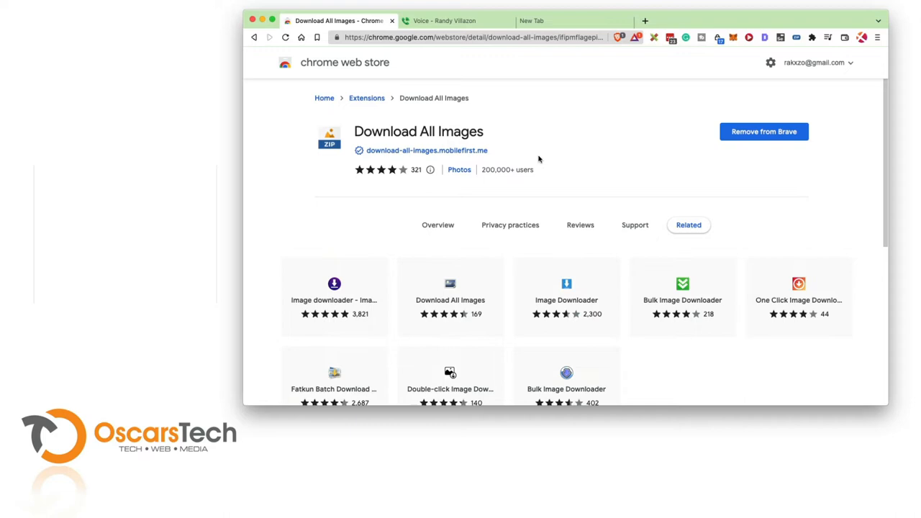
# - Browse the extension's Reviews and Overview, then switch to the Google Voice tab
pyautogui.click(580, 225)
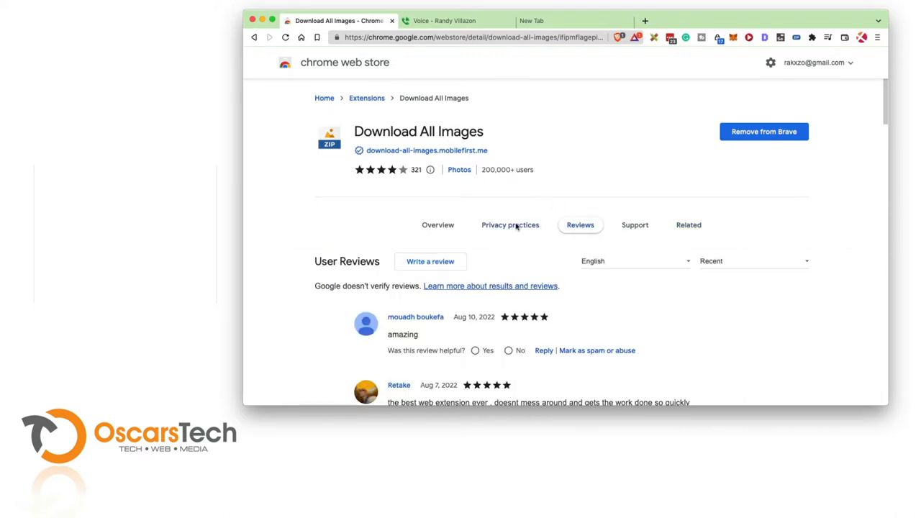
pyautogui.click(437, 224)
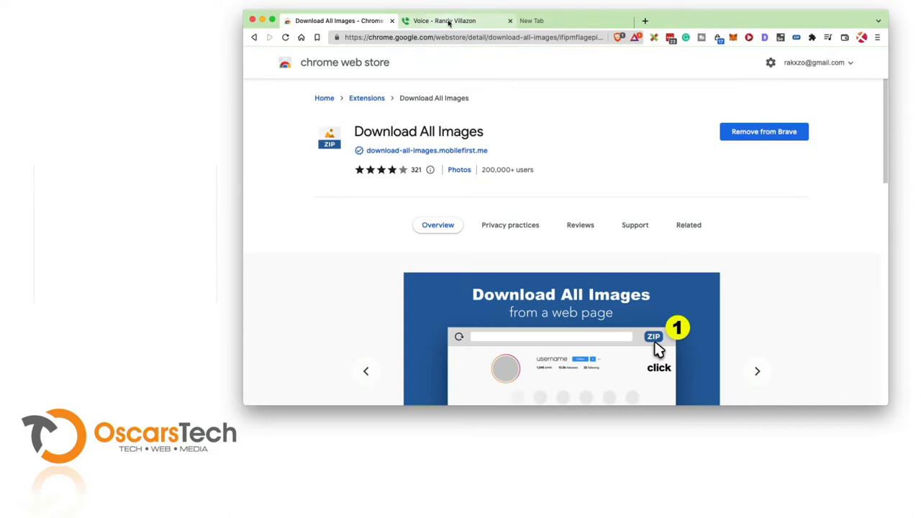
pyautogui.click(453, 20)
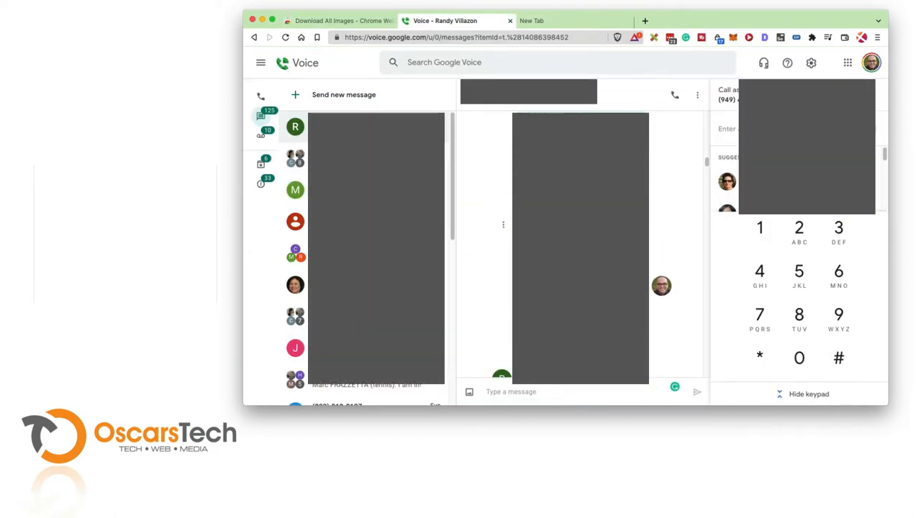
pyautogui.scroll(3)
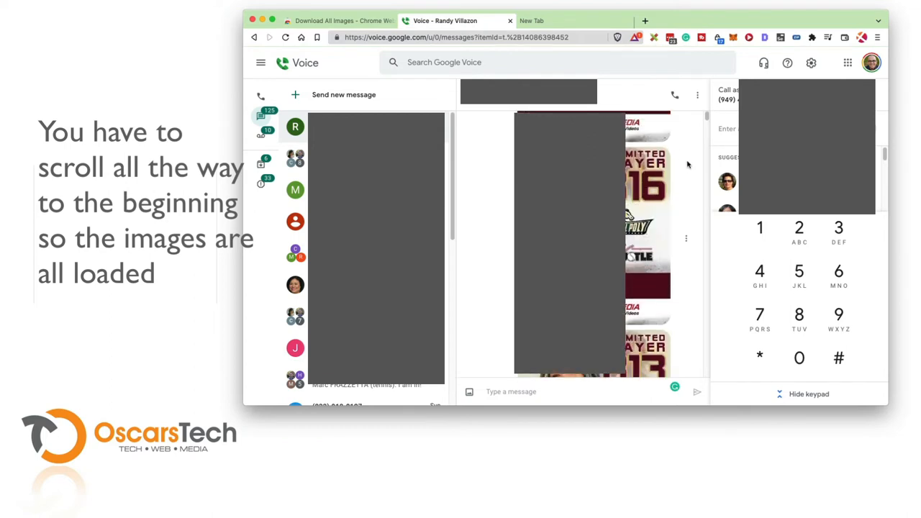
pyautogui.moveTo(708, 121)
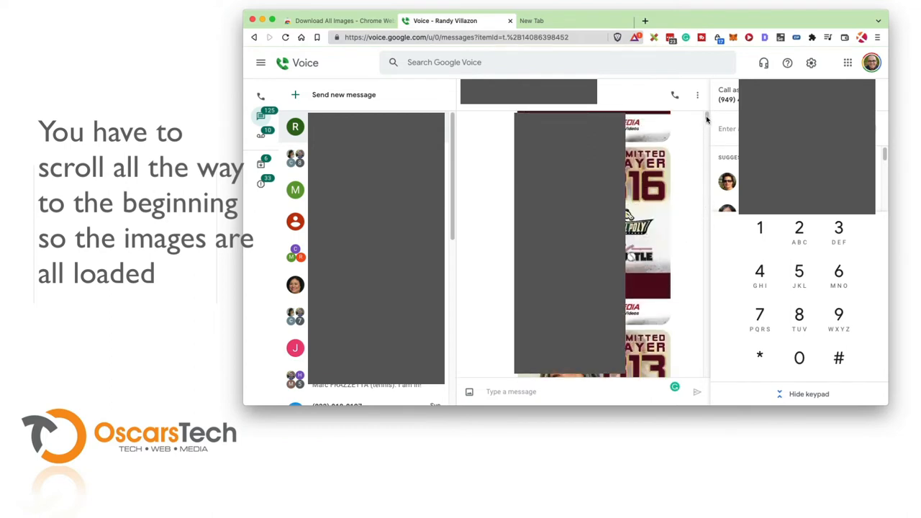
pyautogui.scroll(3)
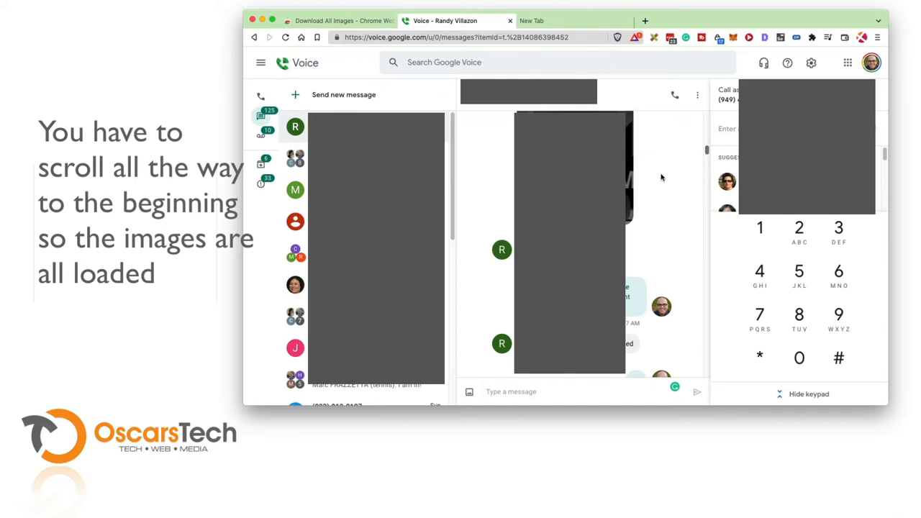
pyautogui.scroll(3)
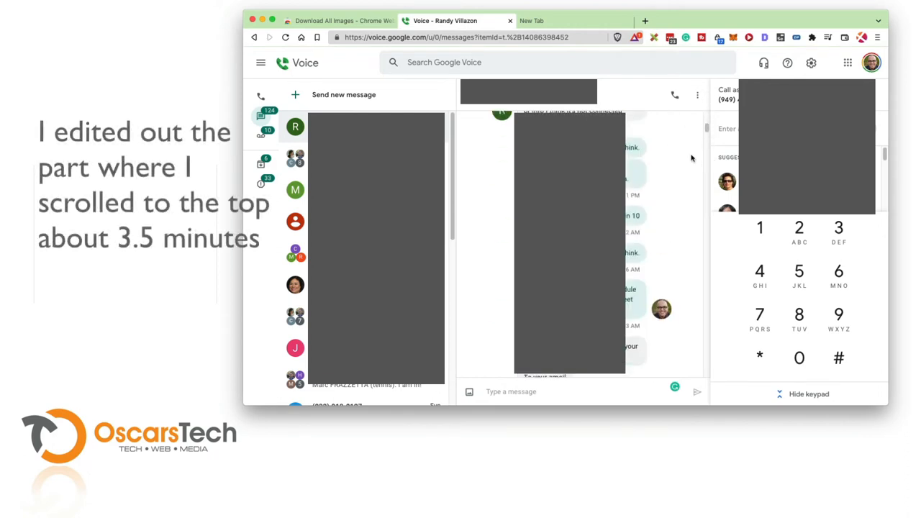
pyautogui.scroll(-3)
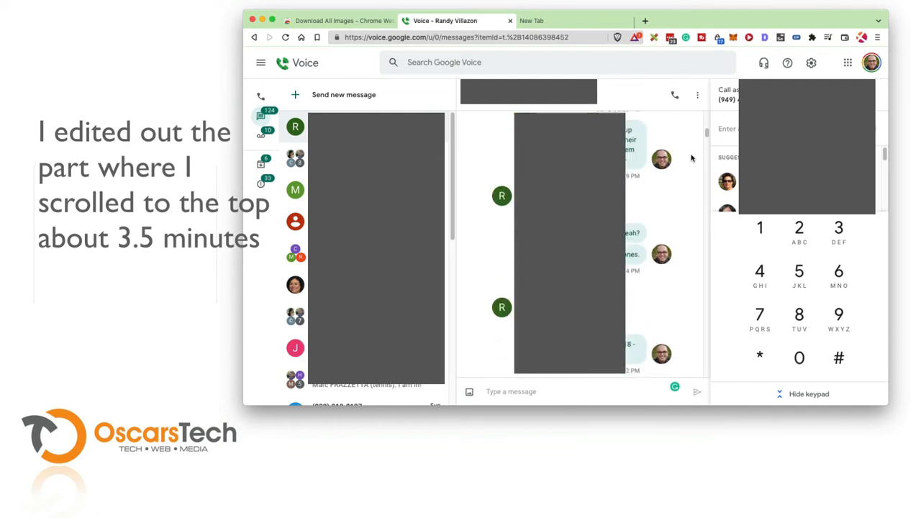
pyautogui.scroll(-3)
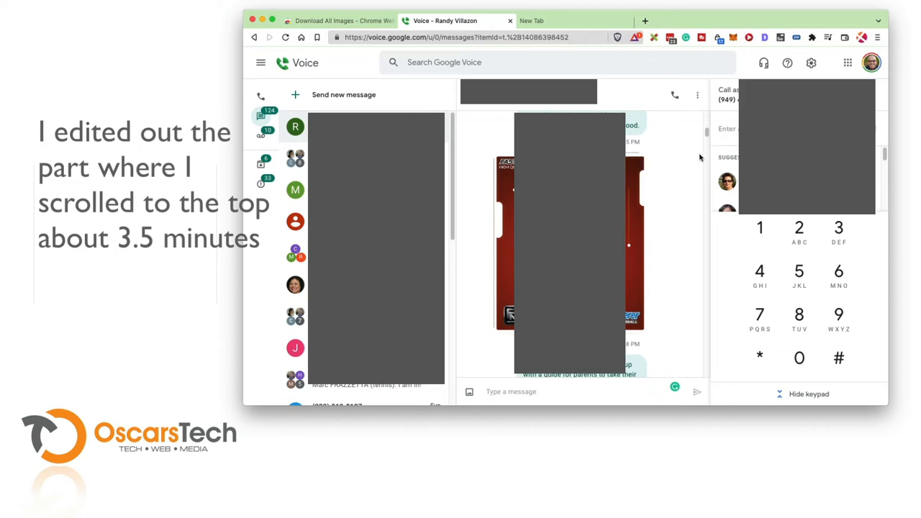
pyautogui.moveTo(669, 155)
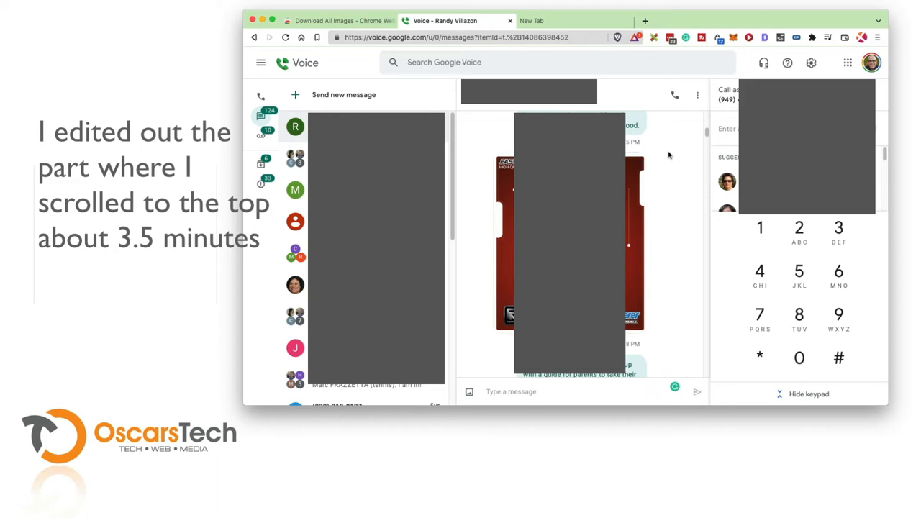
pyautogui.moveTo(699, 143)
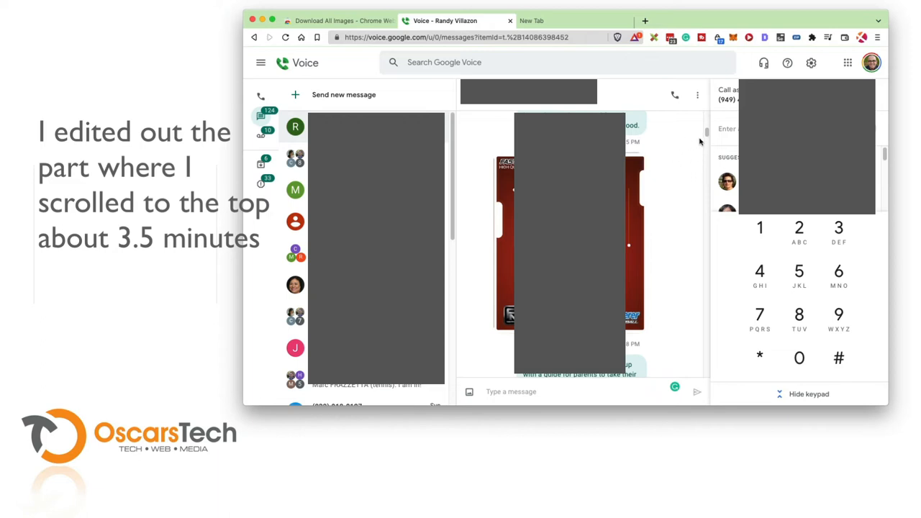
pyautogui.moveTo(650, 150)
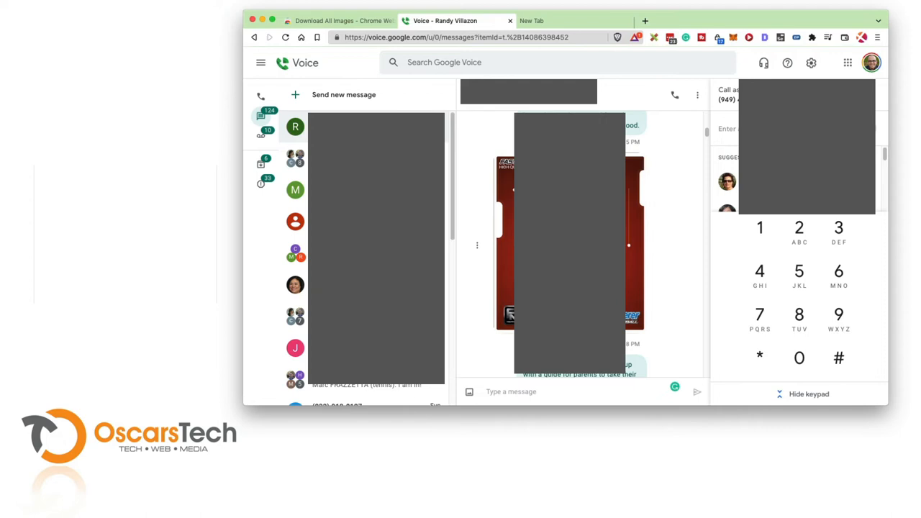
pyautogui.moveTo(708, 132)
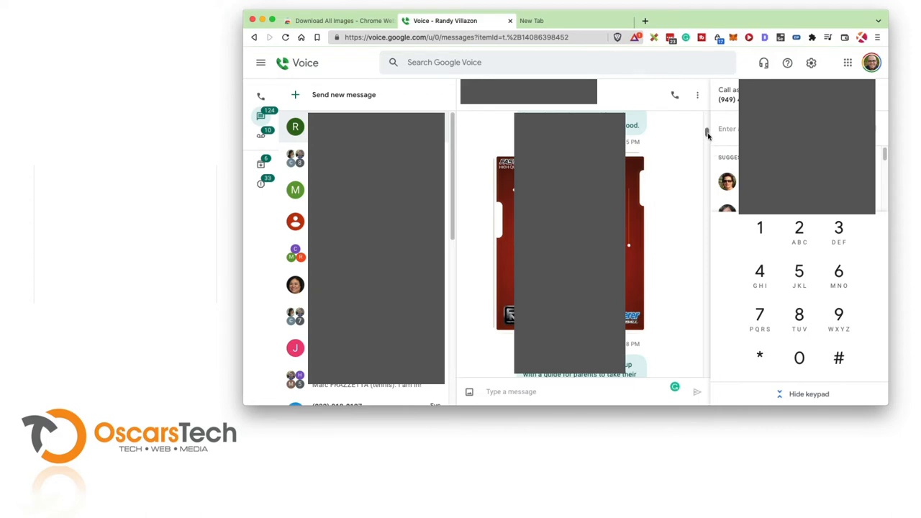
pyautogui.moveTo(785, 56)
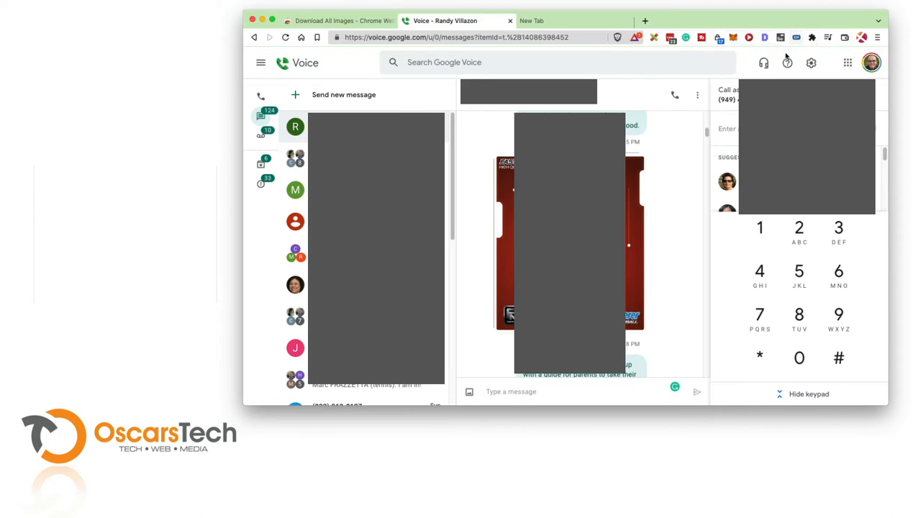
pyautogui.moveTo(682, 243)
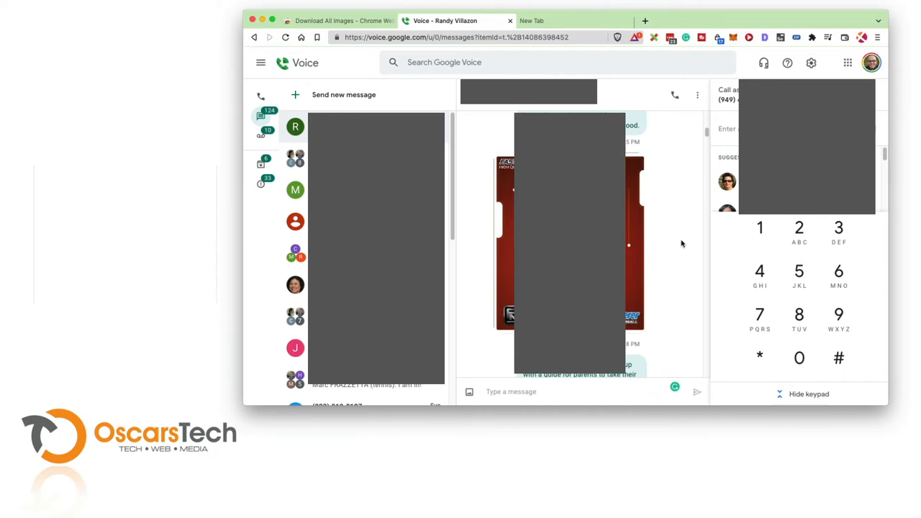
pyautogui.moveTo(671, 252)
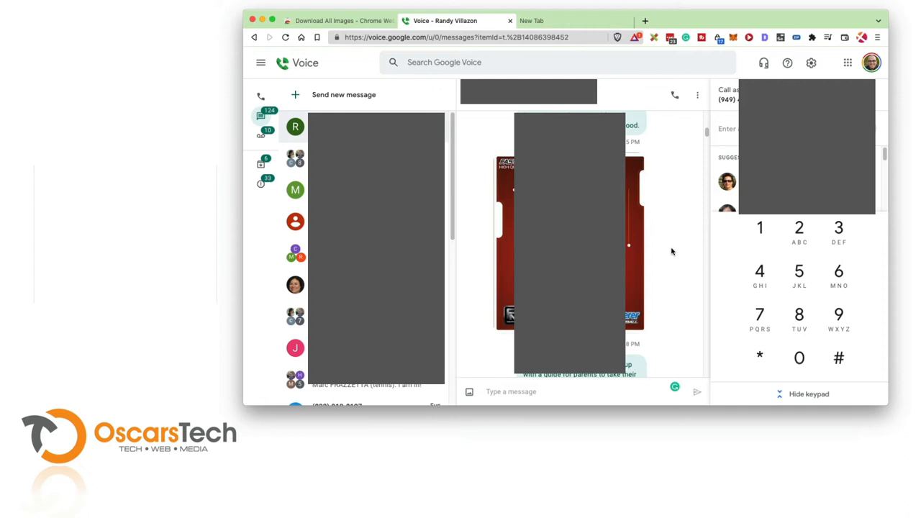
pyautogui.moveTo(683, 333)
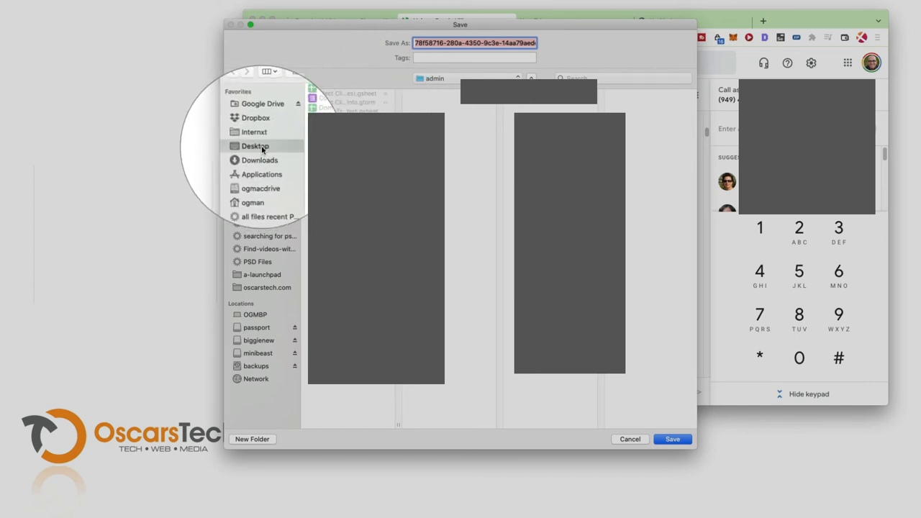
# - Create a 'downloaded-gvoice' folder on the Desktop and save the images zip into it
pyautogui.click(252, 439)
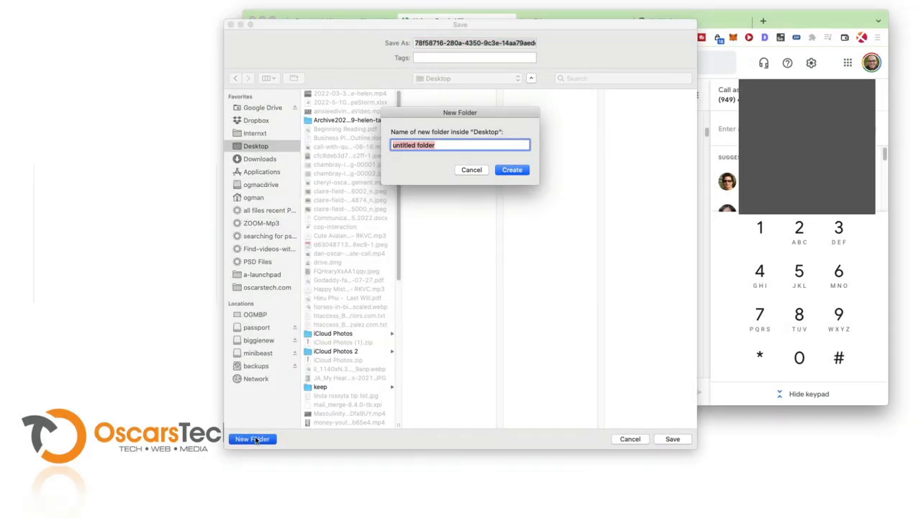
pyautogui.write('downloaded-gvoice')
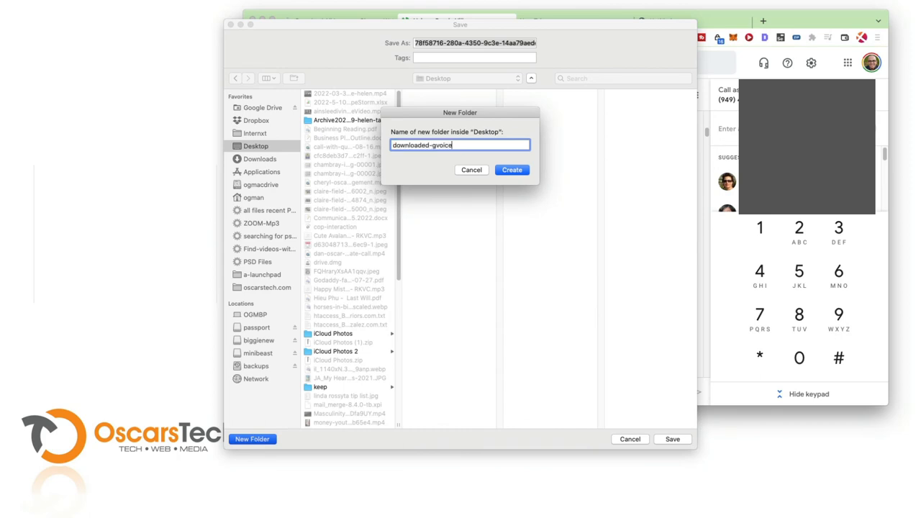
pyautogui.click(513, 170)
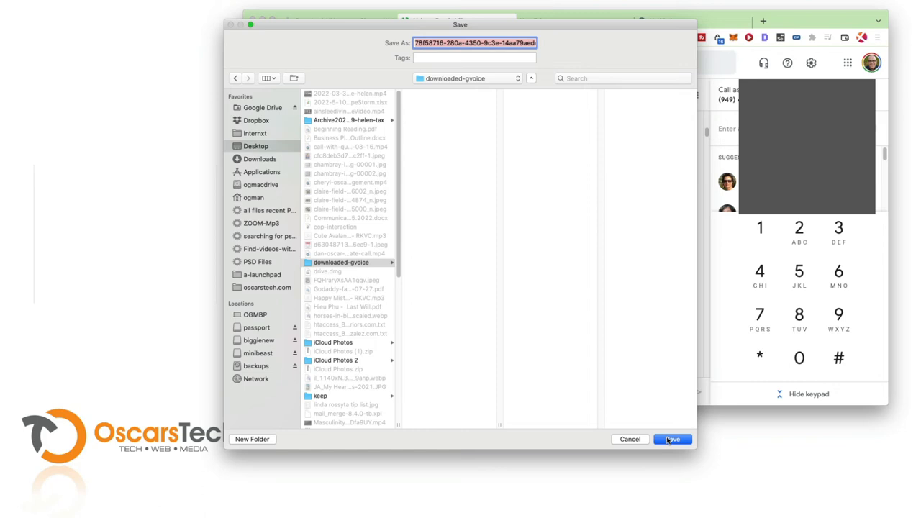
pyautogui.click(672, 439)
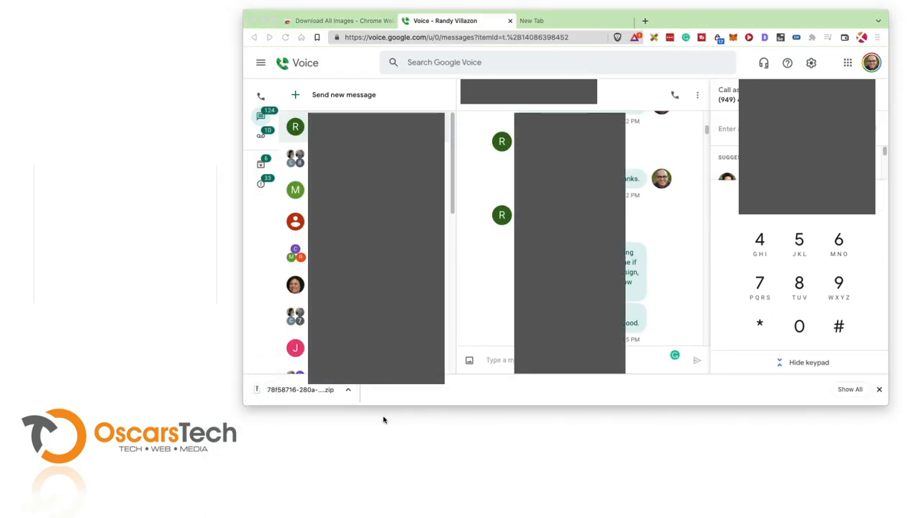
# - Reveal the zip in Finder and extract its images inside downloaded-gvoice
pyautogui.click(348, 388)
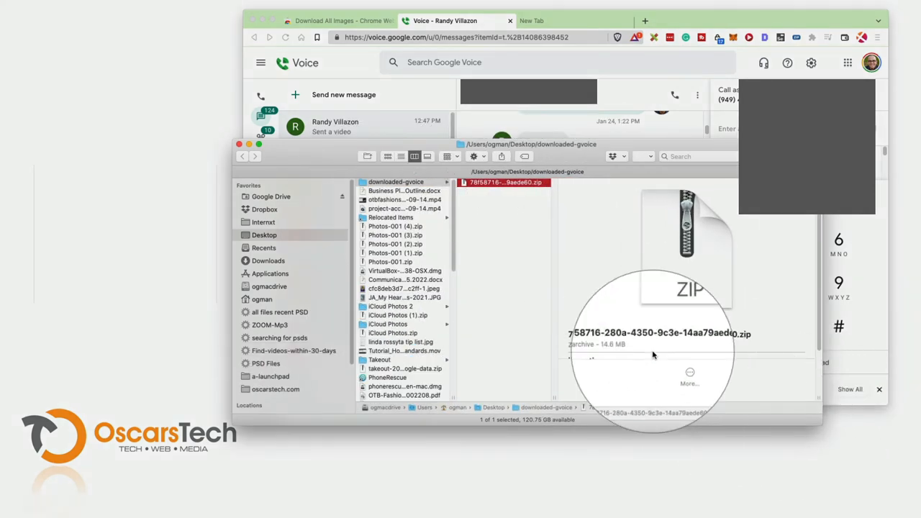
pyautogui.moveTo(611, 349)
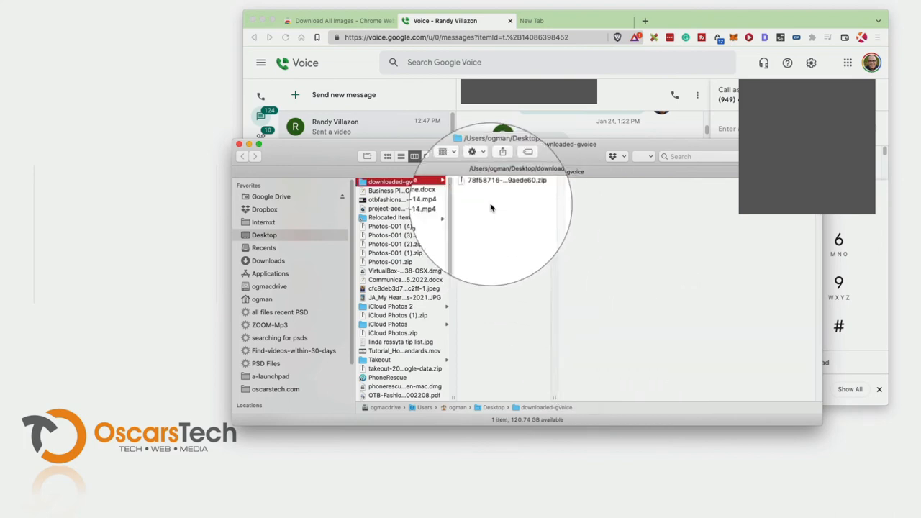
pyautogui.doubleClick(507, 181)
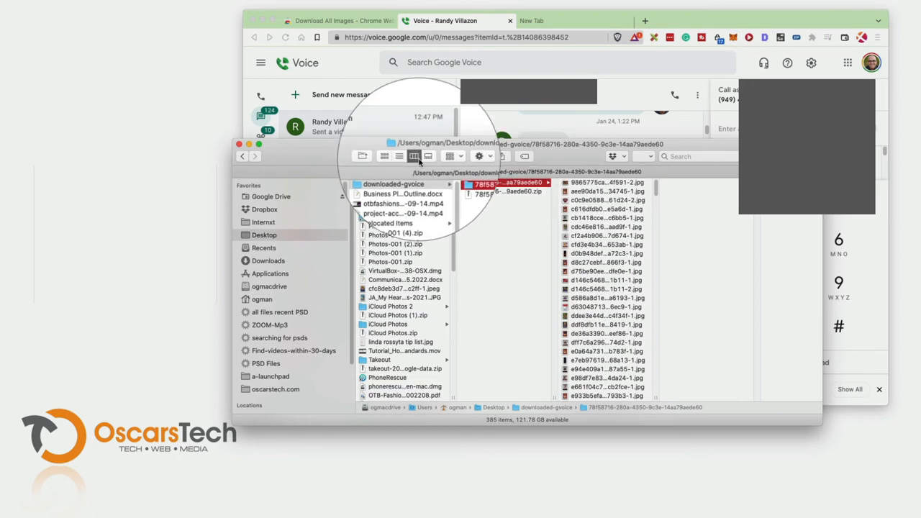
# - View the extracted folder's 385 JPG images as thumbnails and scroll through them
pyautogui.click(385, 155)
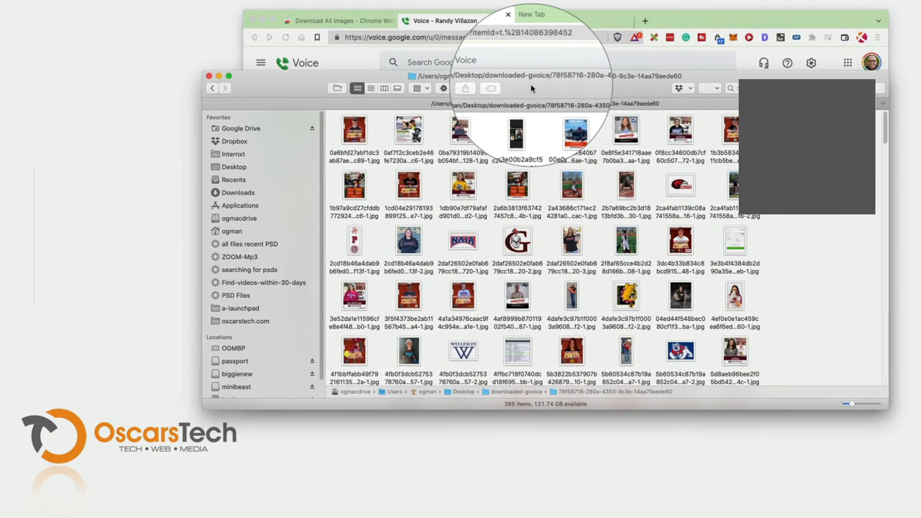
pyautogui.scroll(-3)
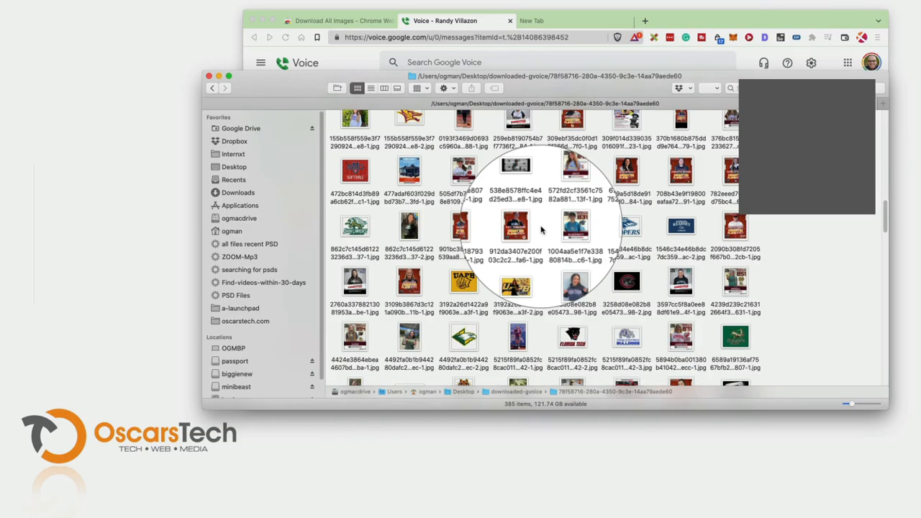
pyautogui.scroll(-3)
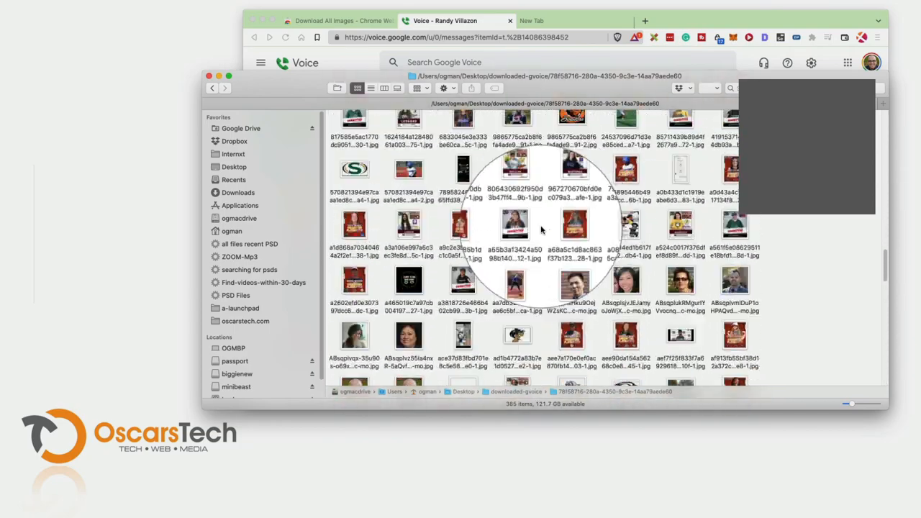
pyautogui.scroll(-3)
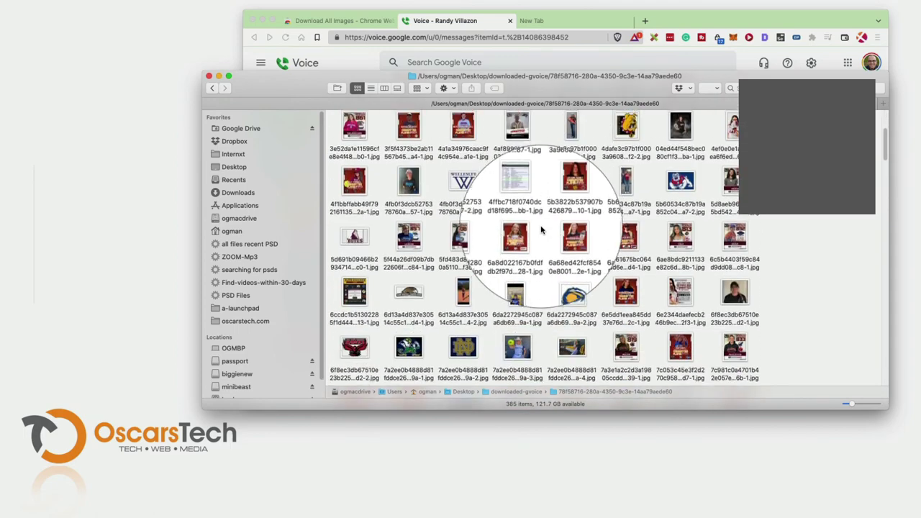
pyautogui.scroll(-3)
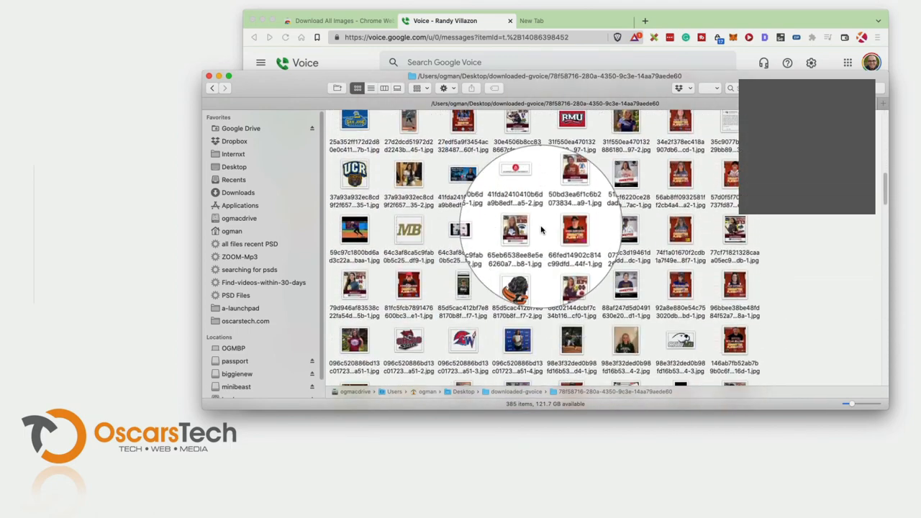